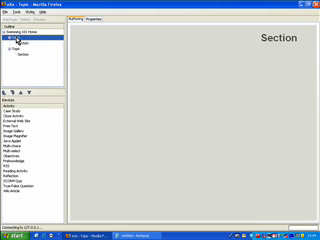
Rename the first topic under Swimming 101 Home to 'History of Swimming'.
click(55, 23)
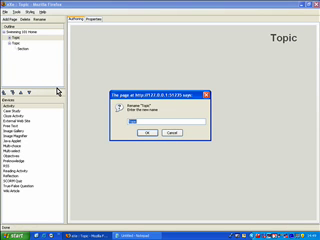
text(History1)
text(Resources)
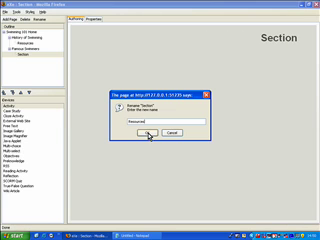
Confirm 'Resources' as the new name of the section under Famous Swimmers.
click(145, 130)
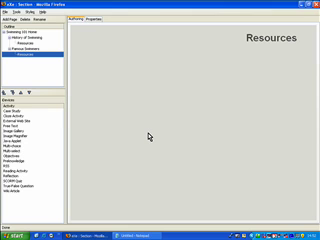